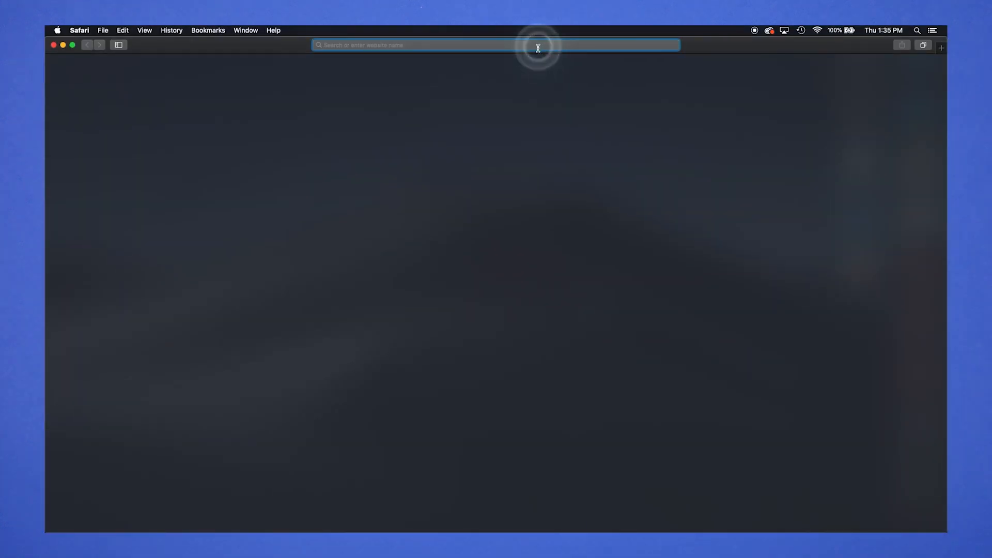
Step: Search for makecode, go to makecode.microbit.org and start a new project
text(makecode)
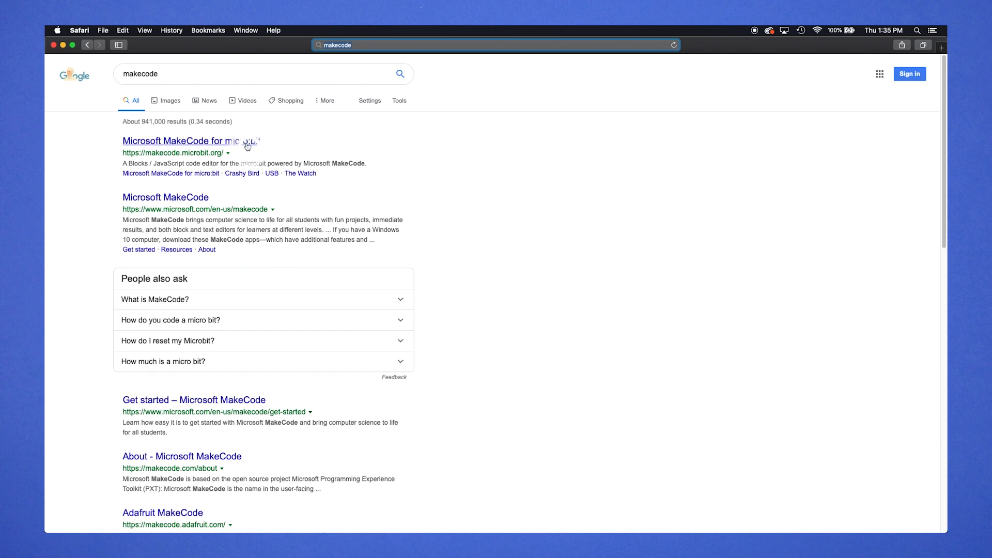
click(184, 140)
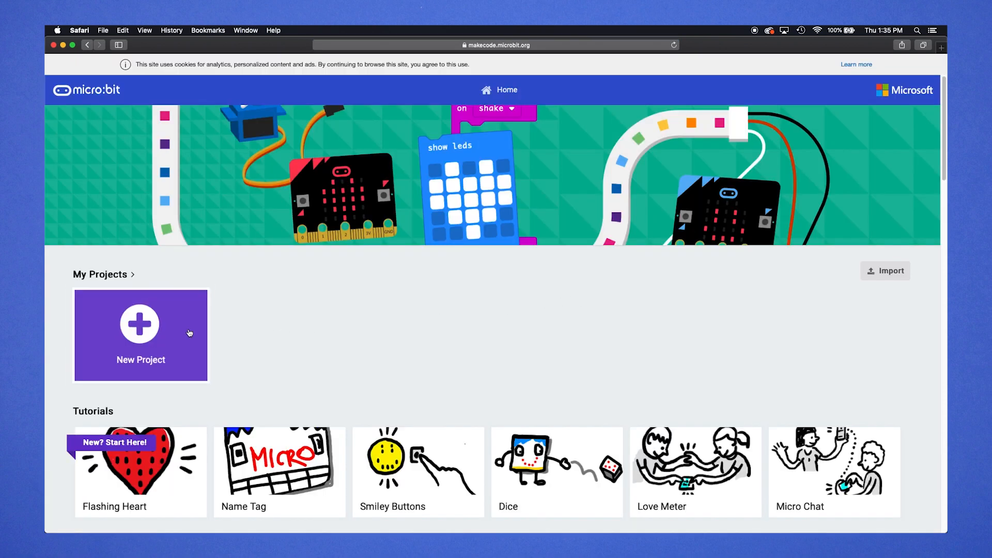
click(140, 334)
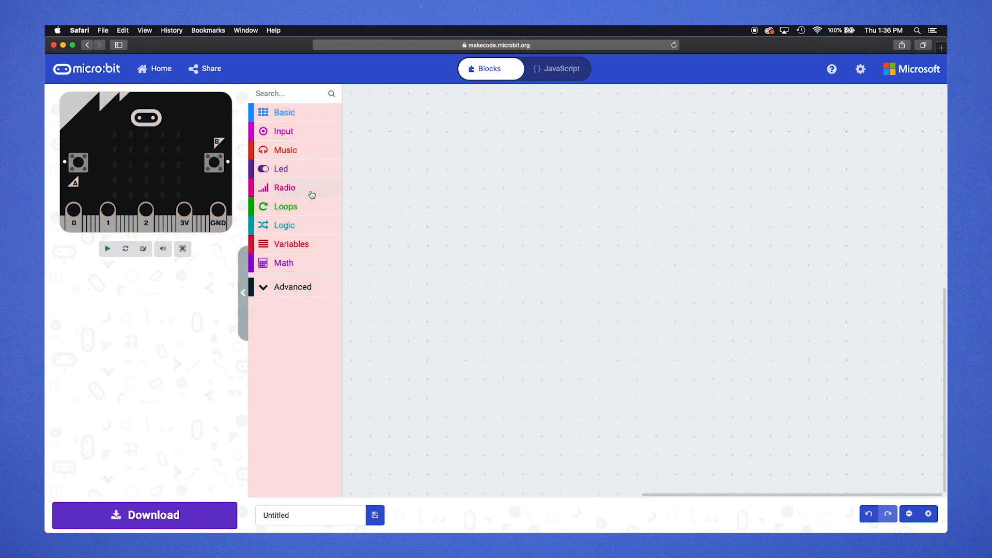
Step: Place an 'on button A pressed' block from Input and add a play tone Middle C block inside it
click(283, 131)
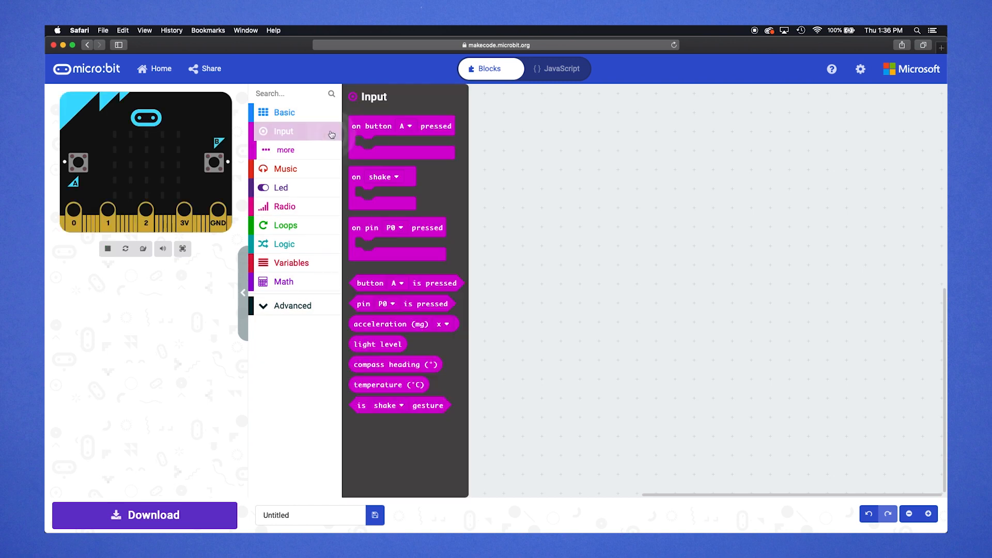
drag(401, 125, 484, 155)
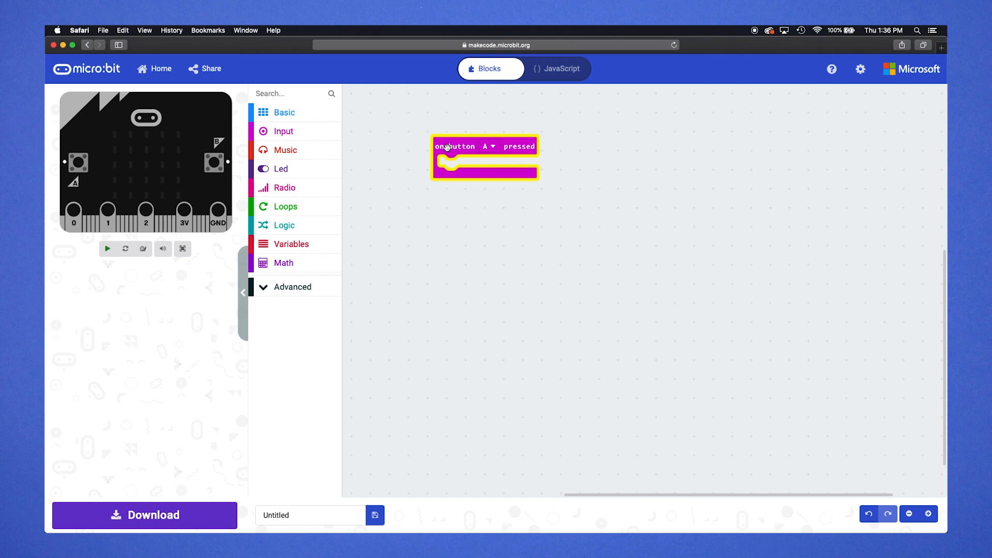
click(108, 248)
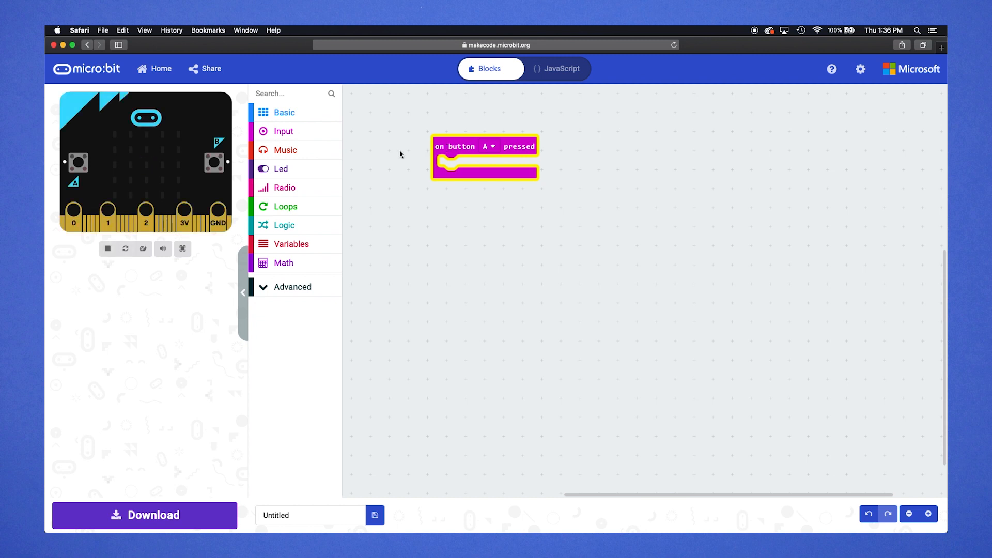
click(286, 150)
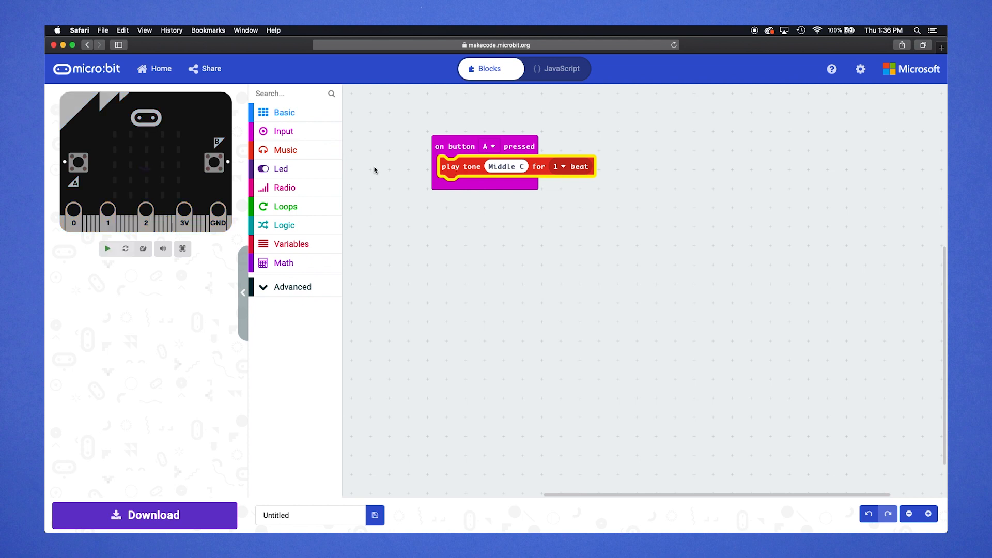
Step: Duplicate play tone blocks in the button-A block for the notes C D E C C D E C E F G
click(107, 248)
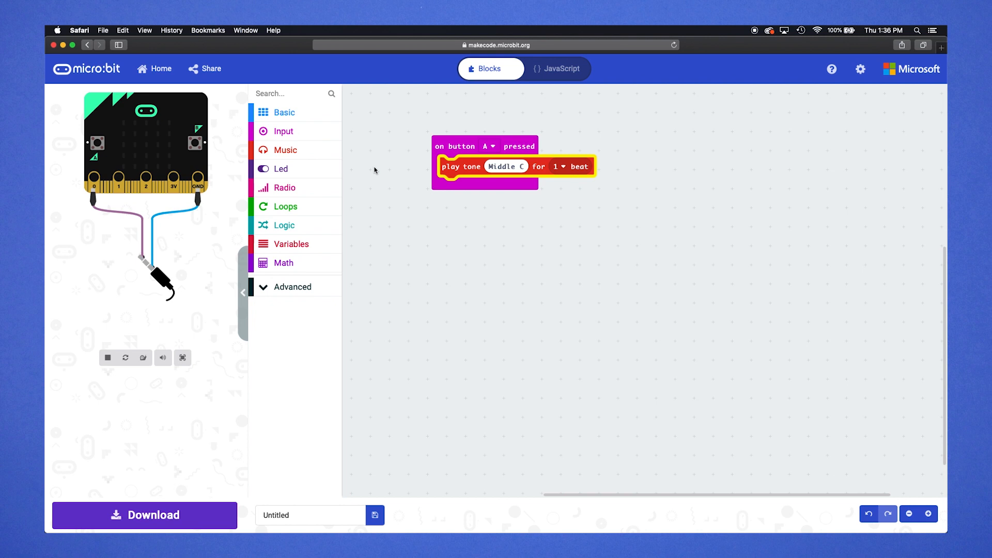
mouse_move(96, 144)
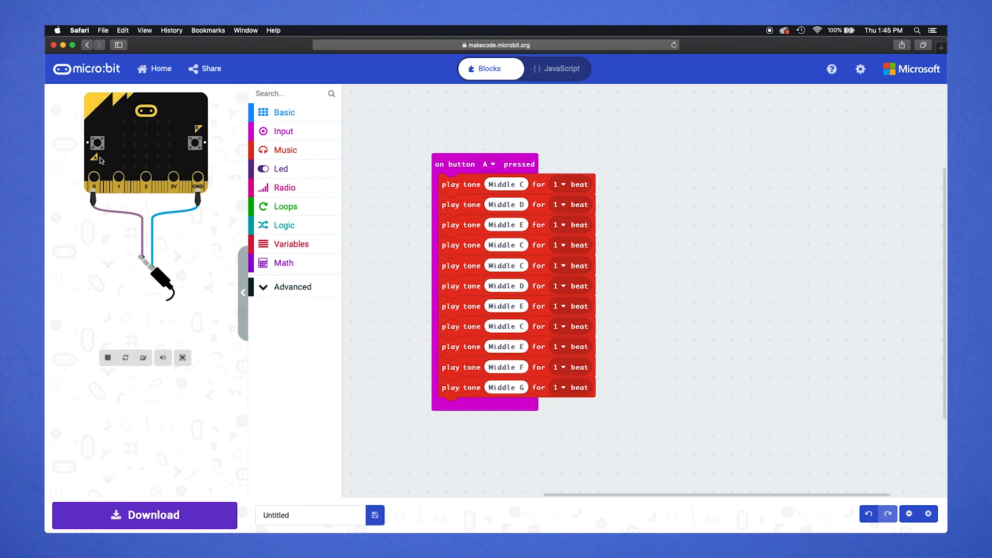
Step: Test the tune with button A, name the project FrereJacques and download it
click(96, 142)
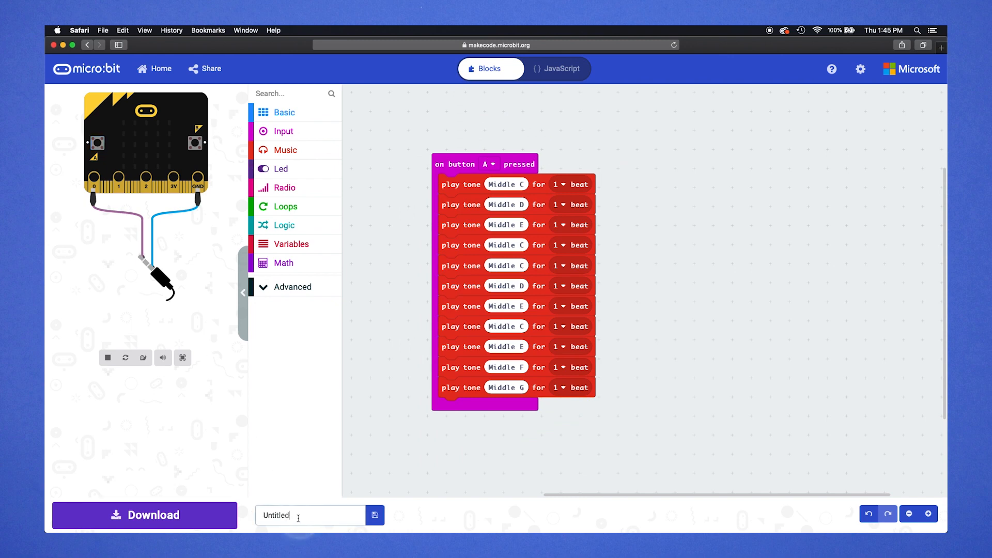
text(FrereJacques)
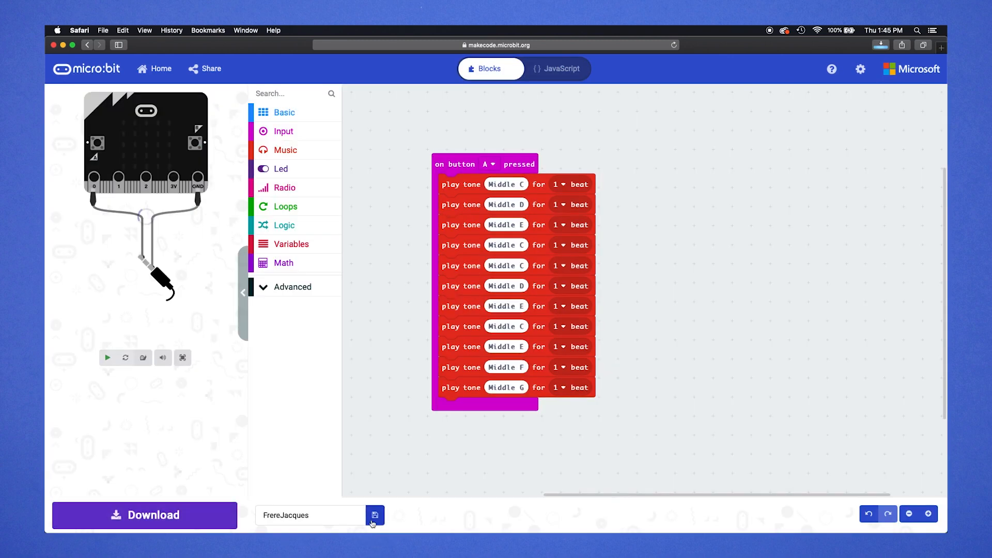
click(107, 358)
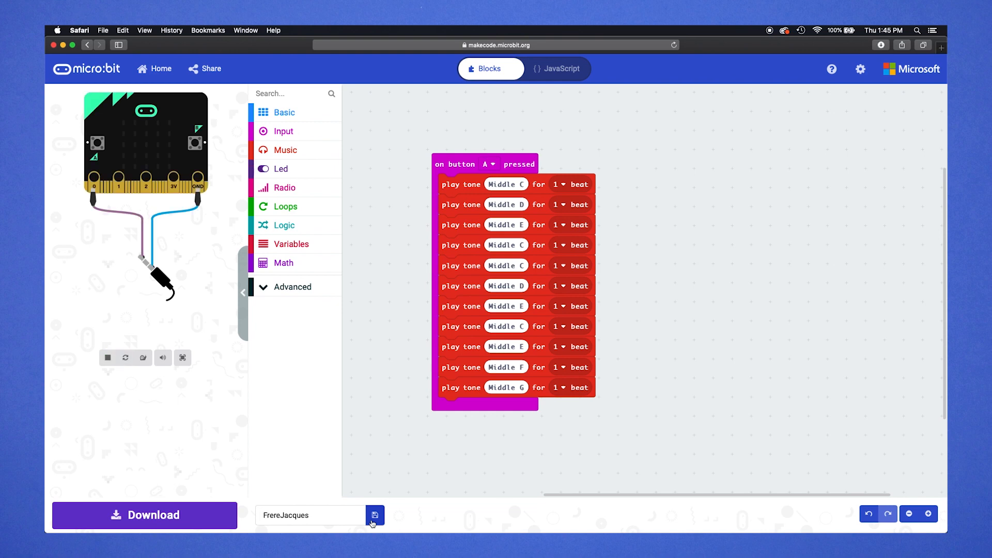